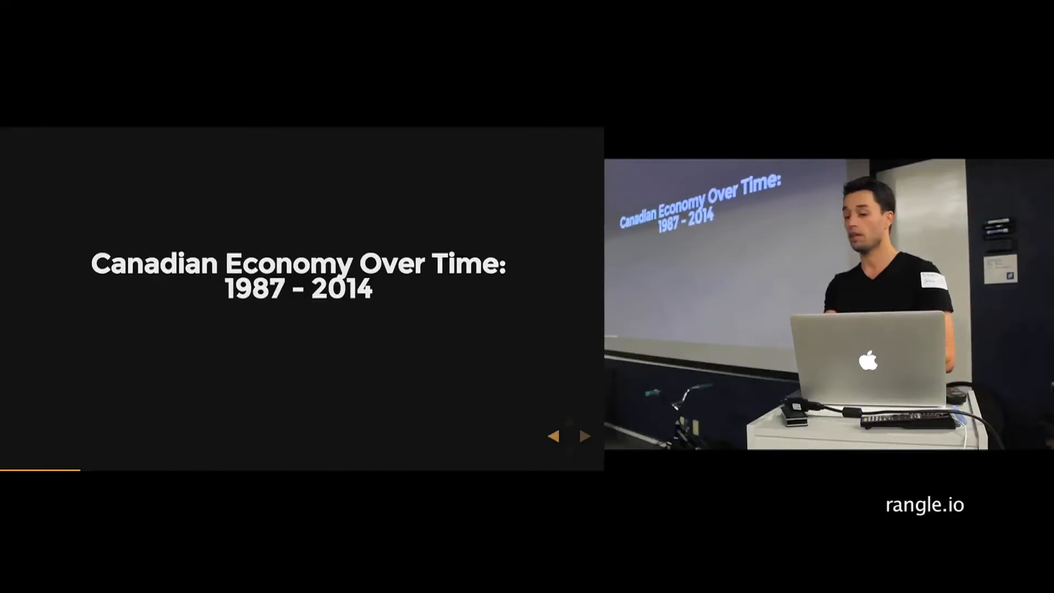
# Advance the deck past the title and 'This talk is not Best Practices' slides.
pyautogui.click(582, 434)
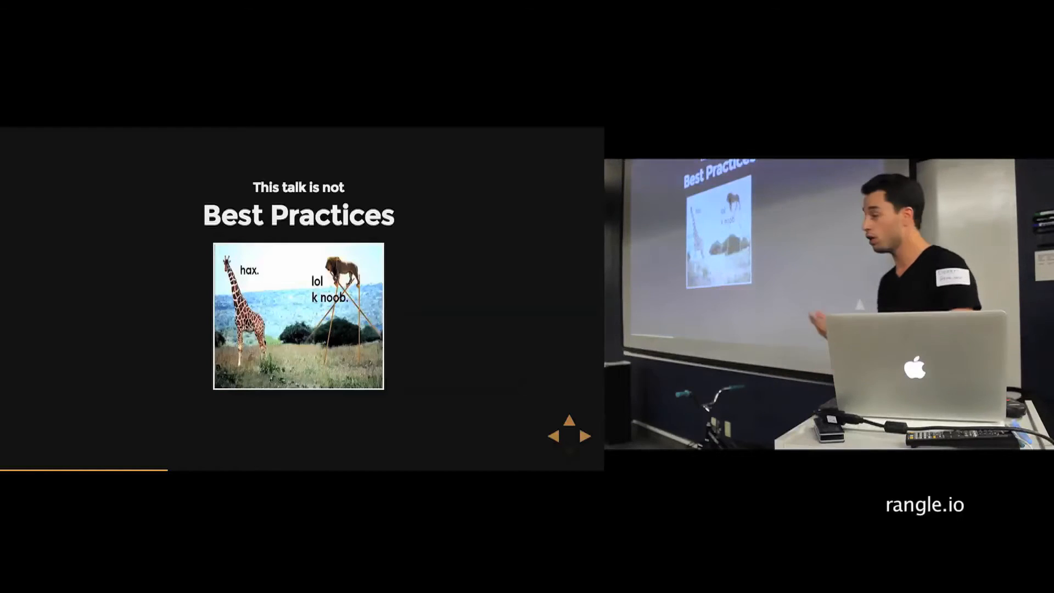
pyautogui.click(585, 436)
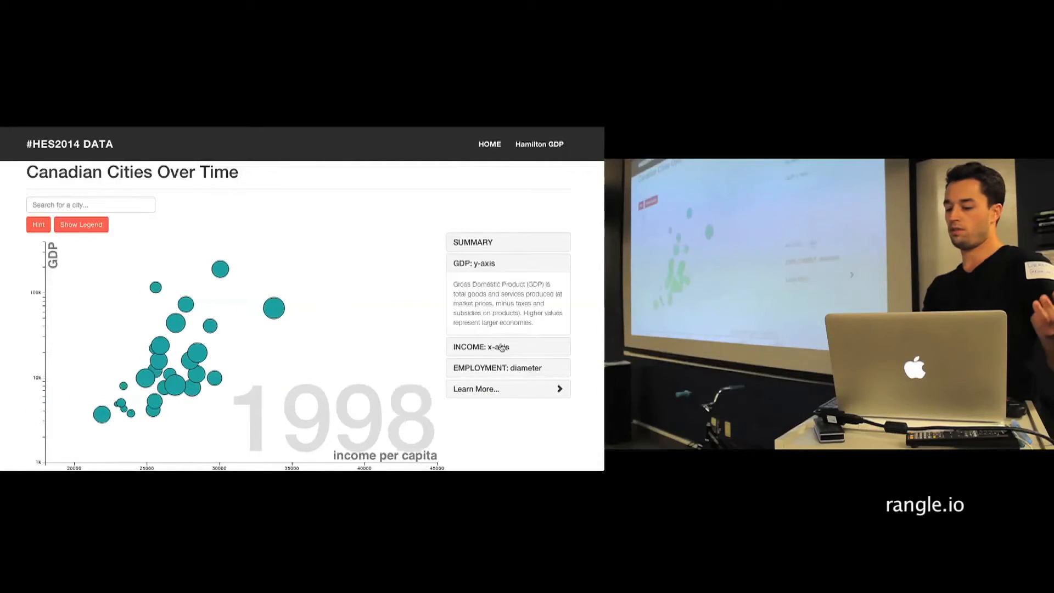
# Open the Income, Employment and Learn More explanations, then return to the Summary description.
pyautogui.click(481, 346)
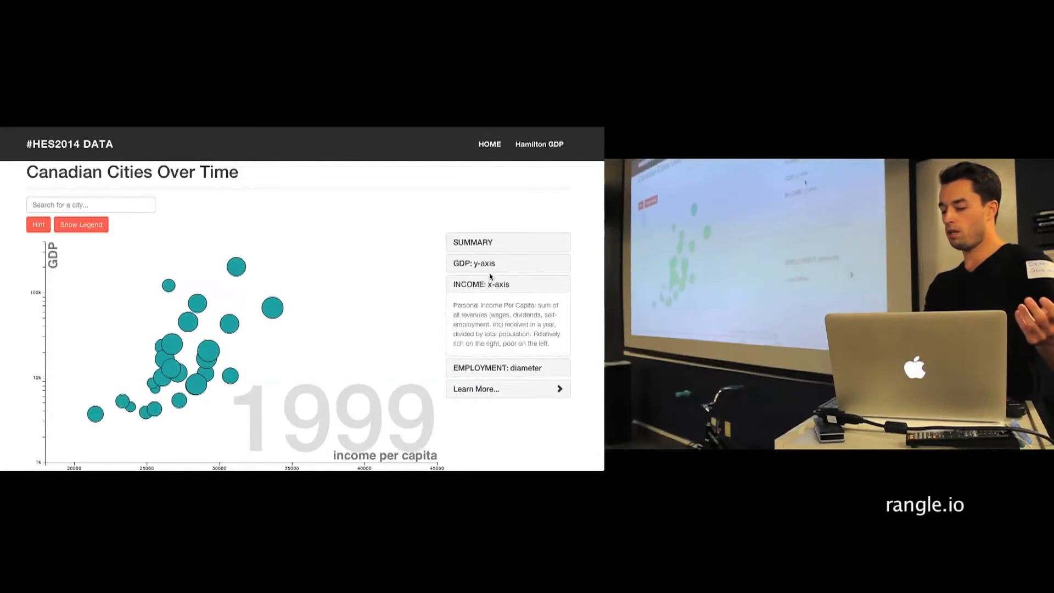
pyautogui.click(497, 367)
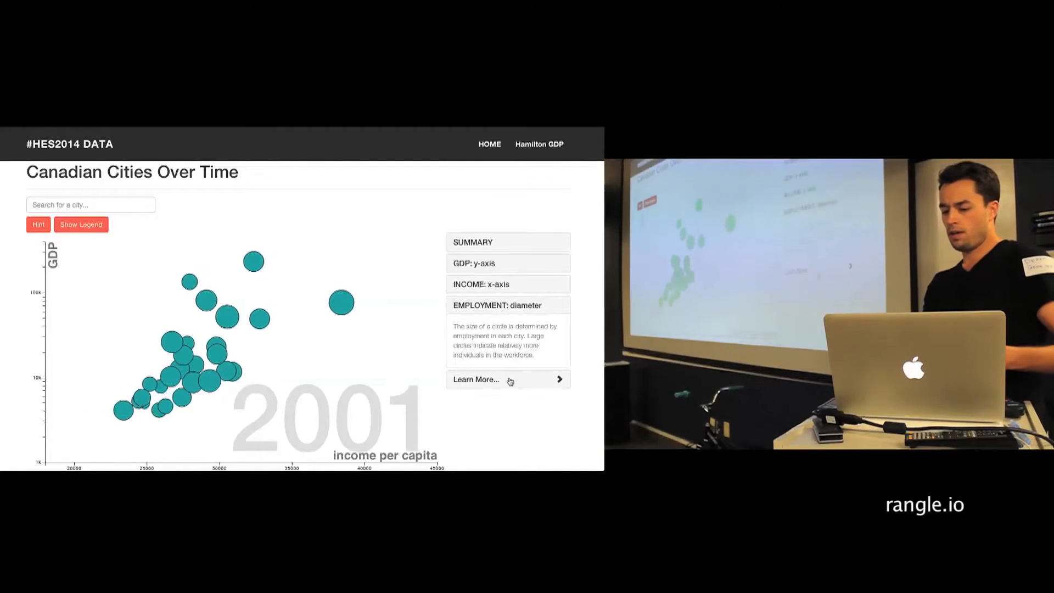
pyautogui.click(508, 379)
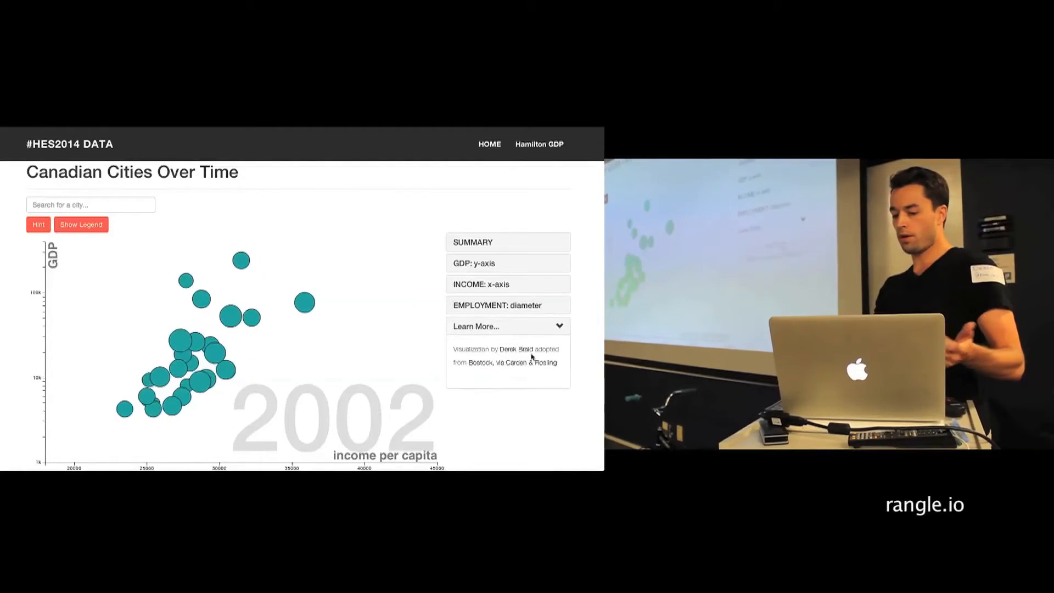
pyautogui.click(472, 241)
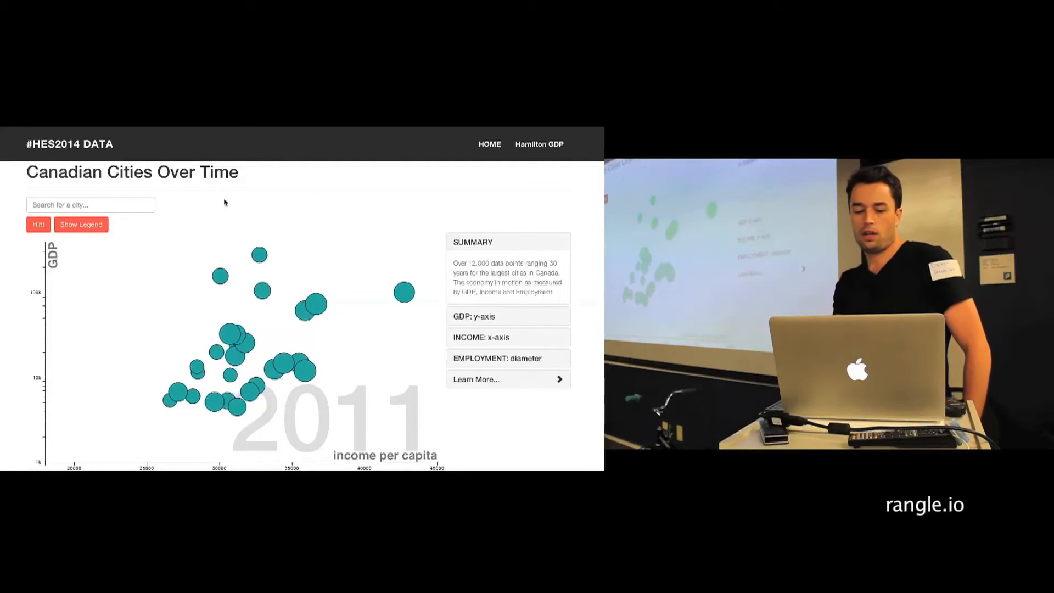
# Search 'tor' to highlight Toronto, then enter 'Ham' for Hamilton.
pyautogui.click(92, 204)
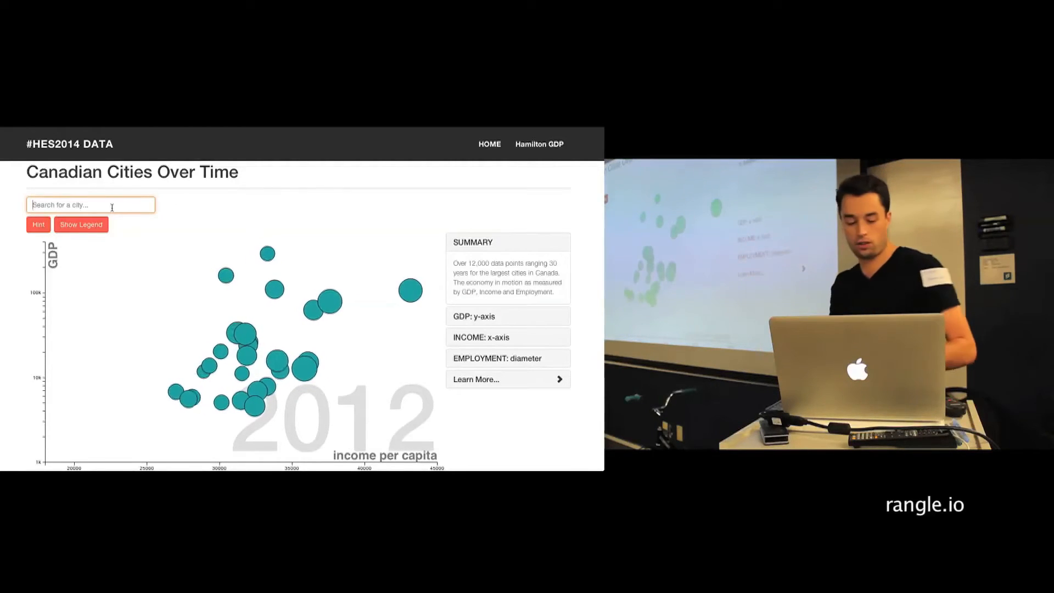
pyautogui.write('tor')
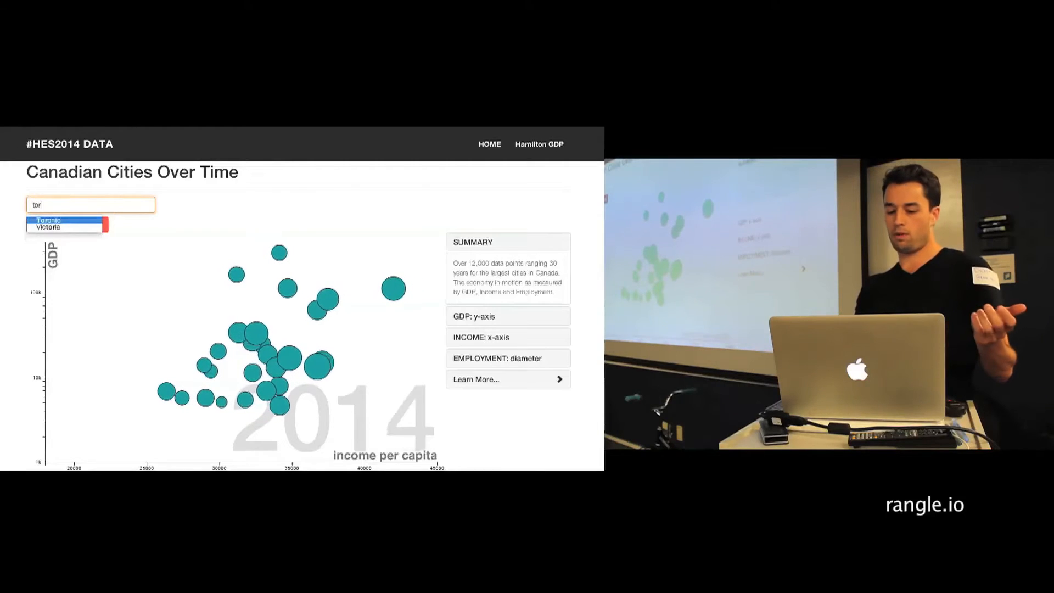
pyautogui.click(48, 221)
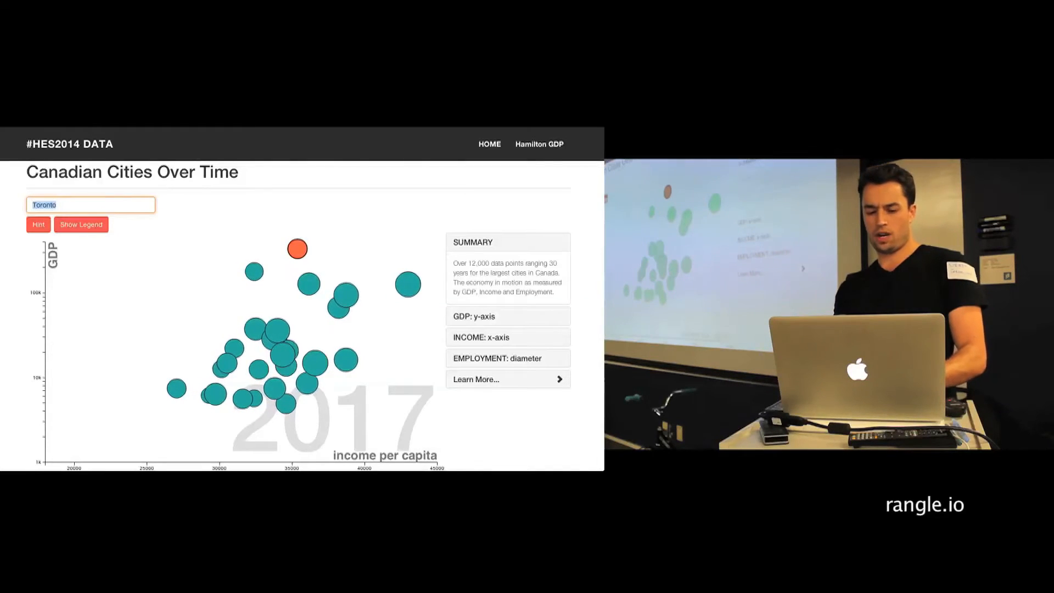
pyautogui.write('Hamilton')
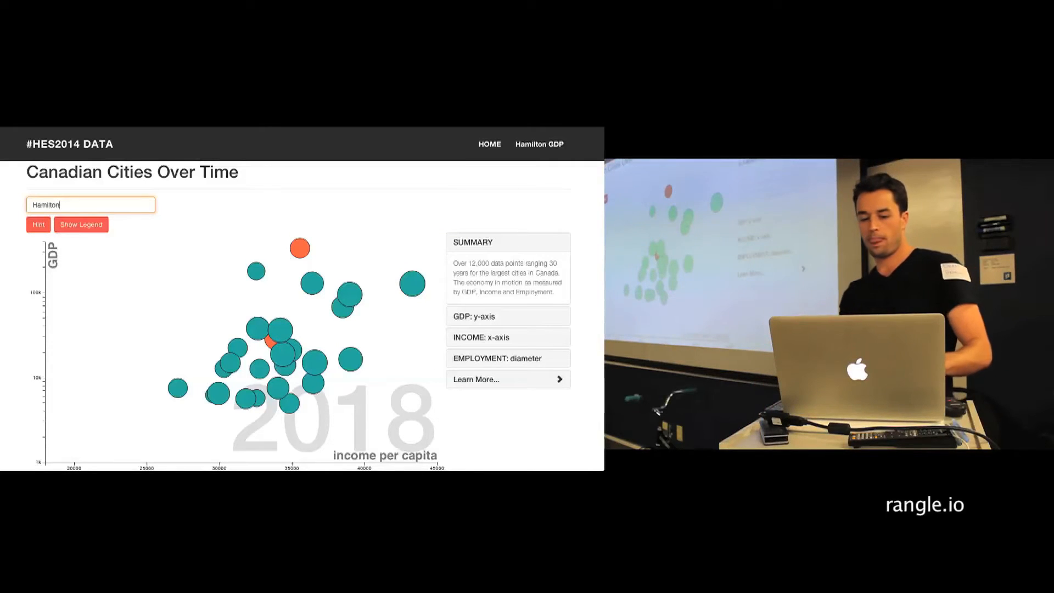
pyautogui.moveTo(270, 341)
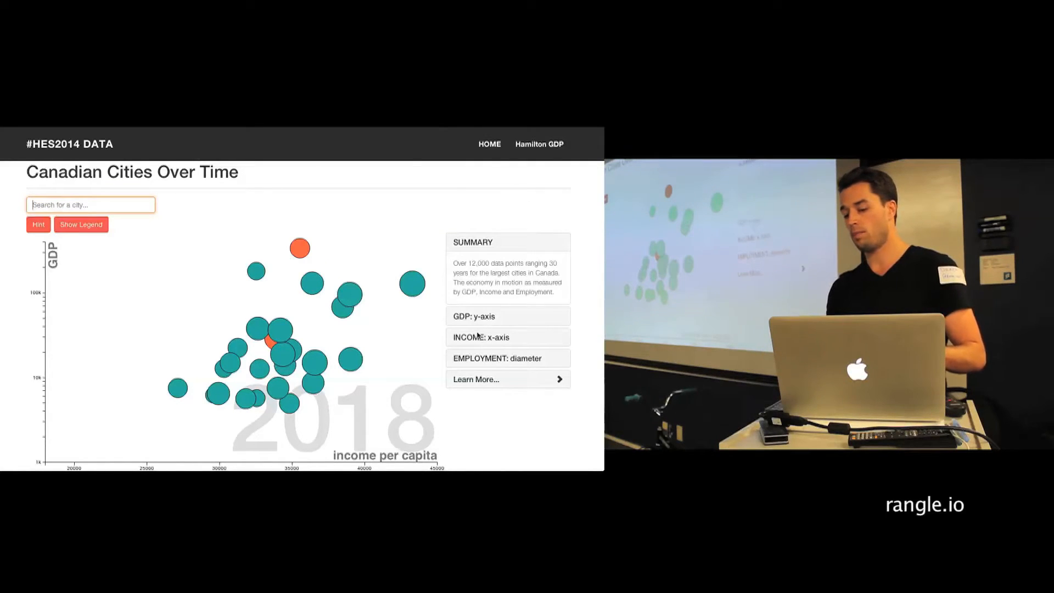
# Show the GDP y-axis explanation and highlight Victoria from the city search.
pyautogui.click(507, 316)
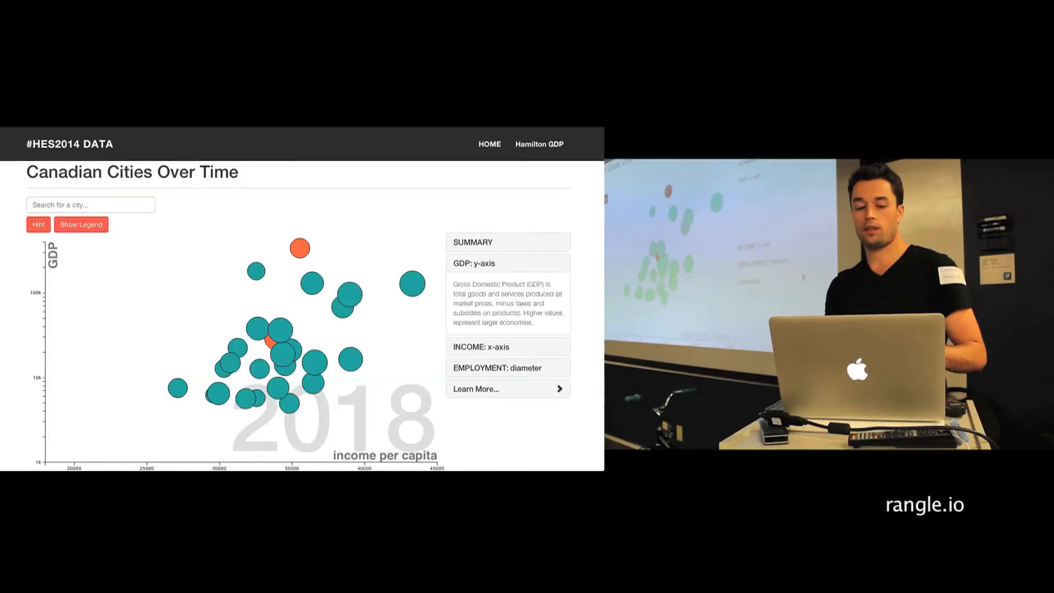
pyautogui.write('sdga')
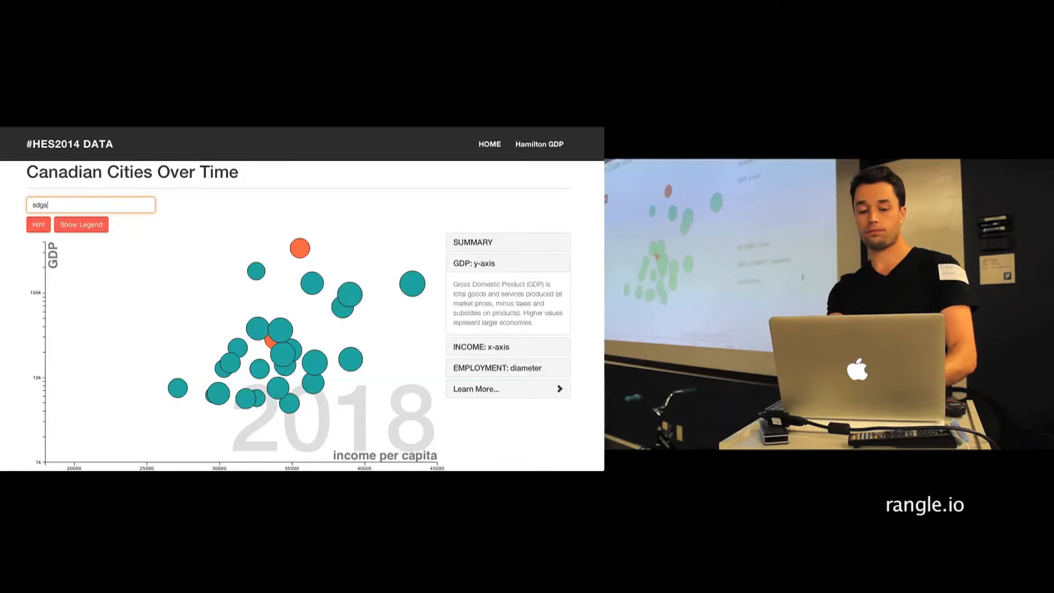
pyautogui.write('Victoria')
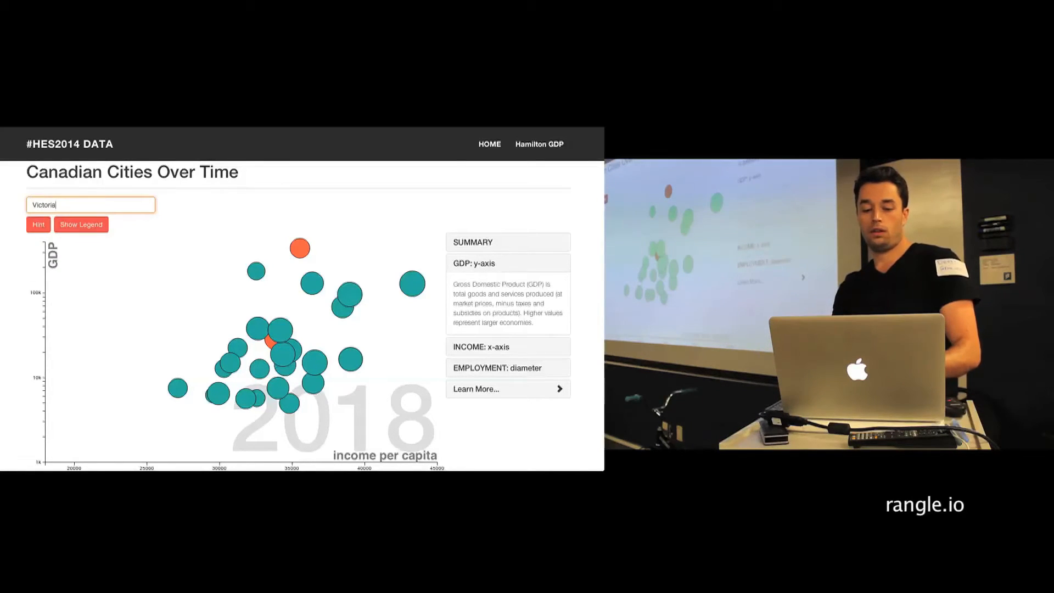
pyautogui.click(37, 224)
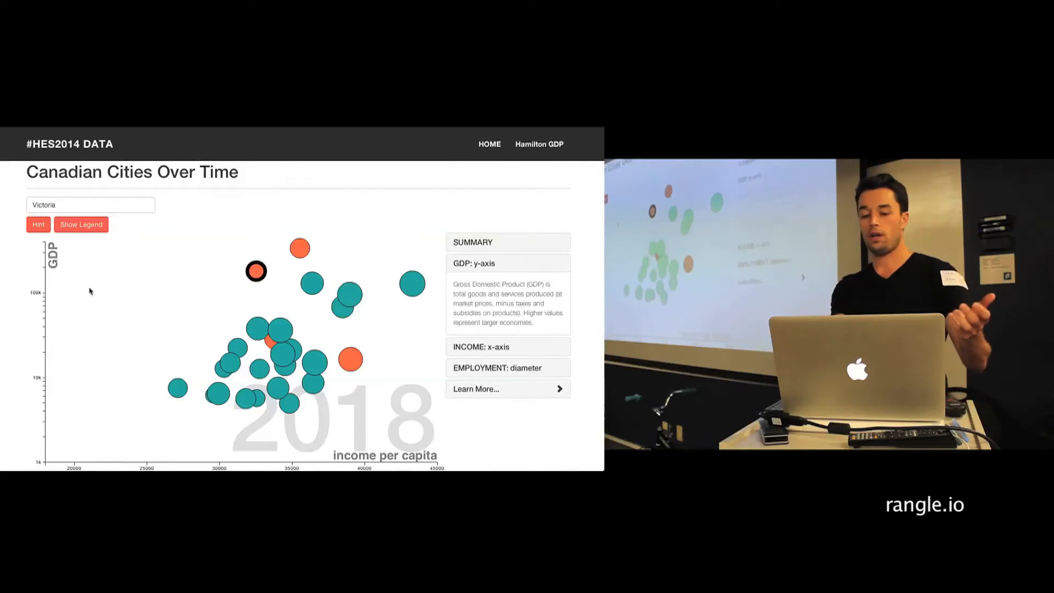
pyautogui.moveTo(256, 271)
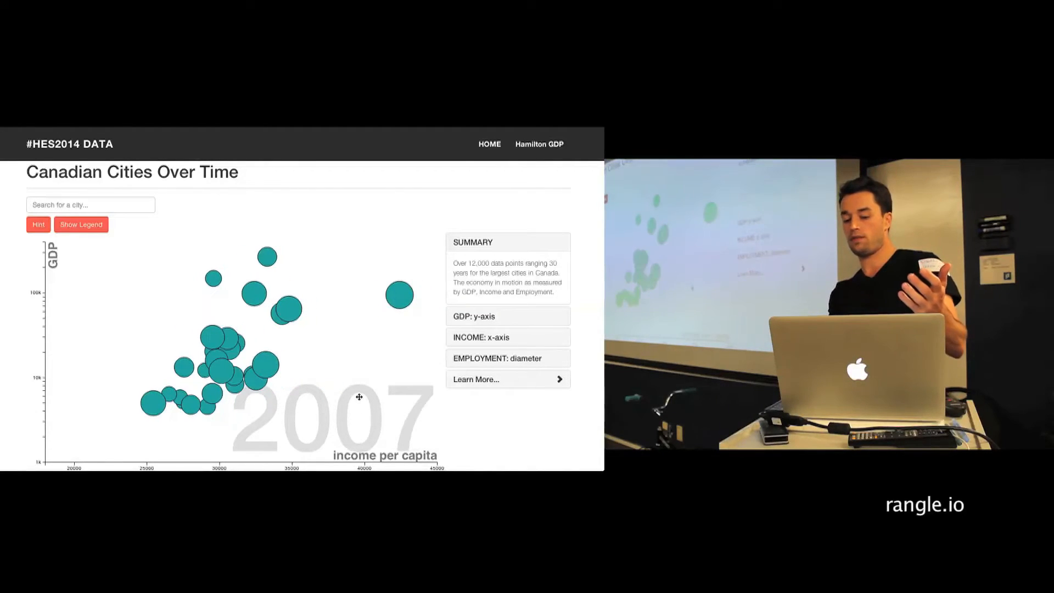
pyautogui.moveTo(268, 256)
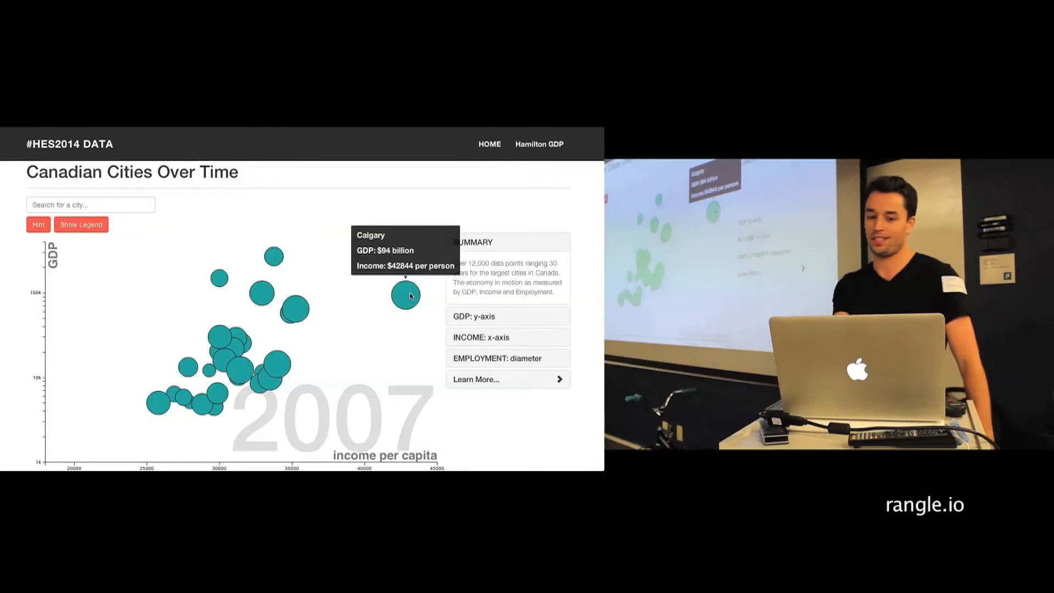
pyautogui.moveTo(158, 409)
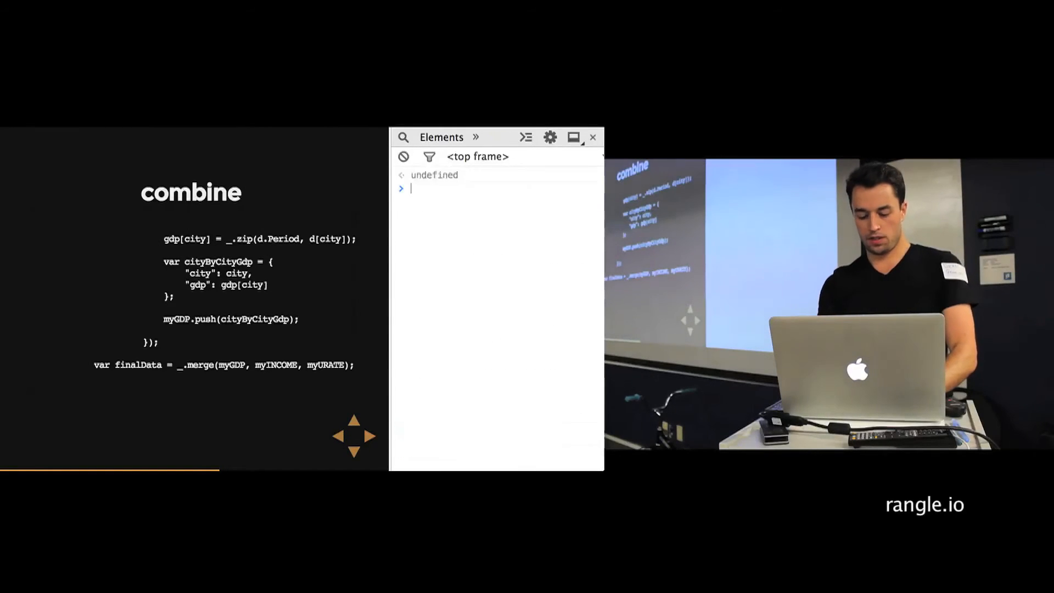
# Define the cities array in the console.
pyautogui.write('cities =')
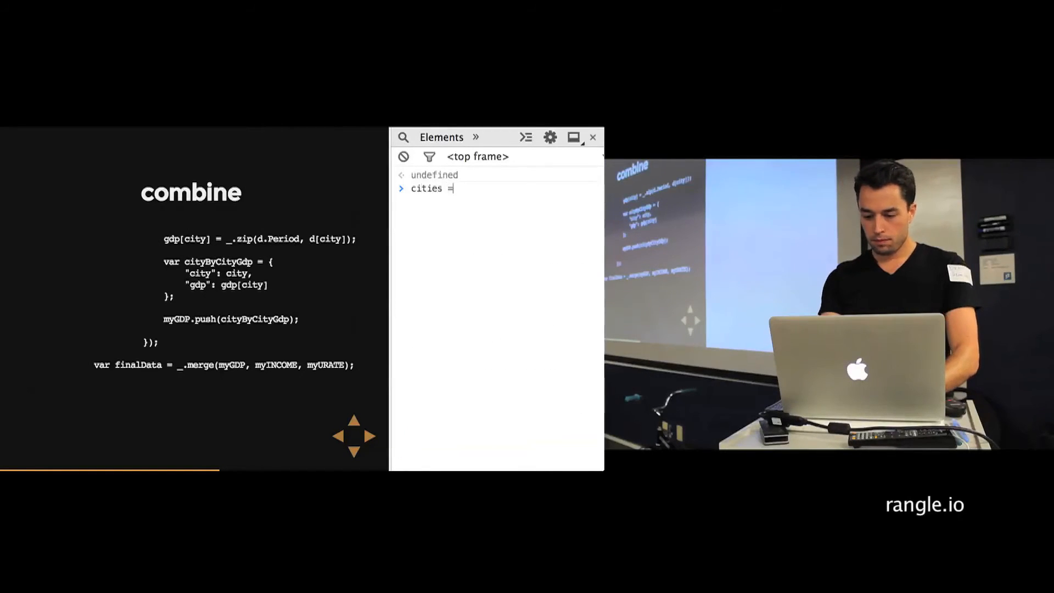
pyautogui.write('[""]')
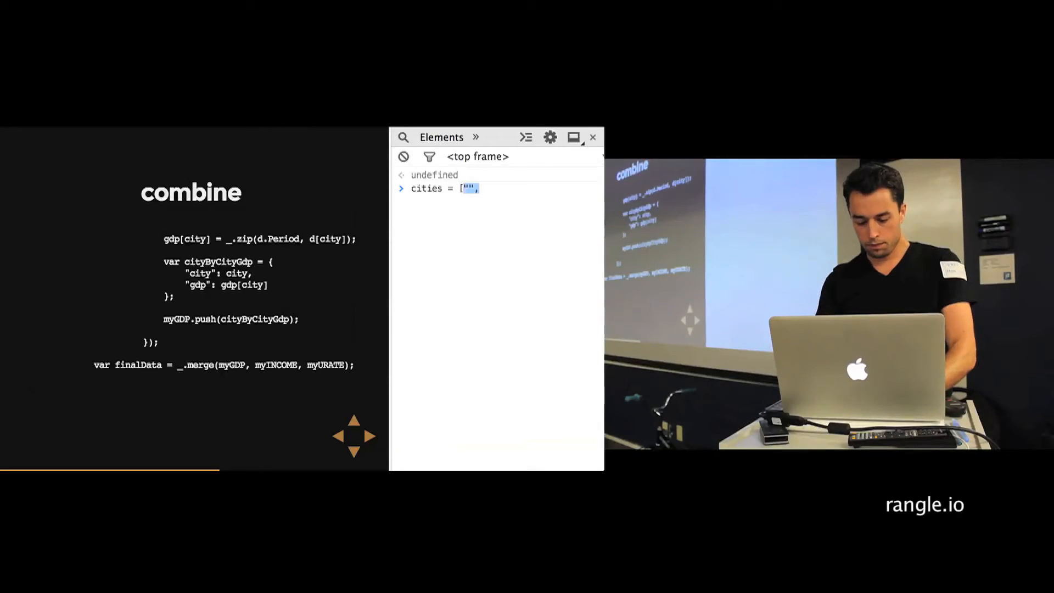
pyautogui.write('"",""]')
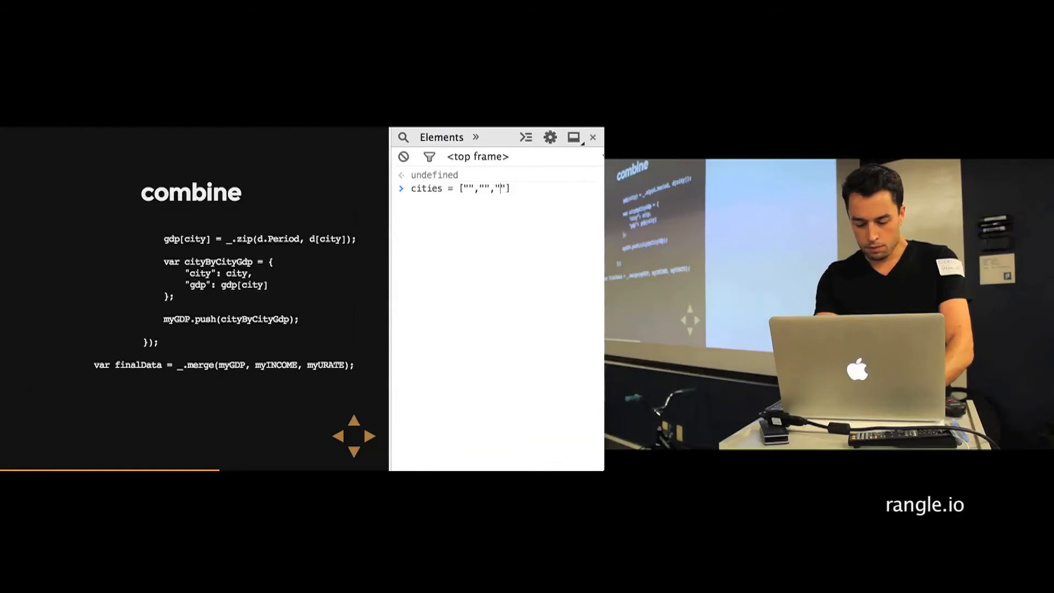
pyautogui.write('hai')
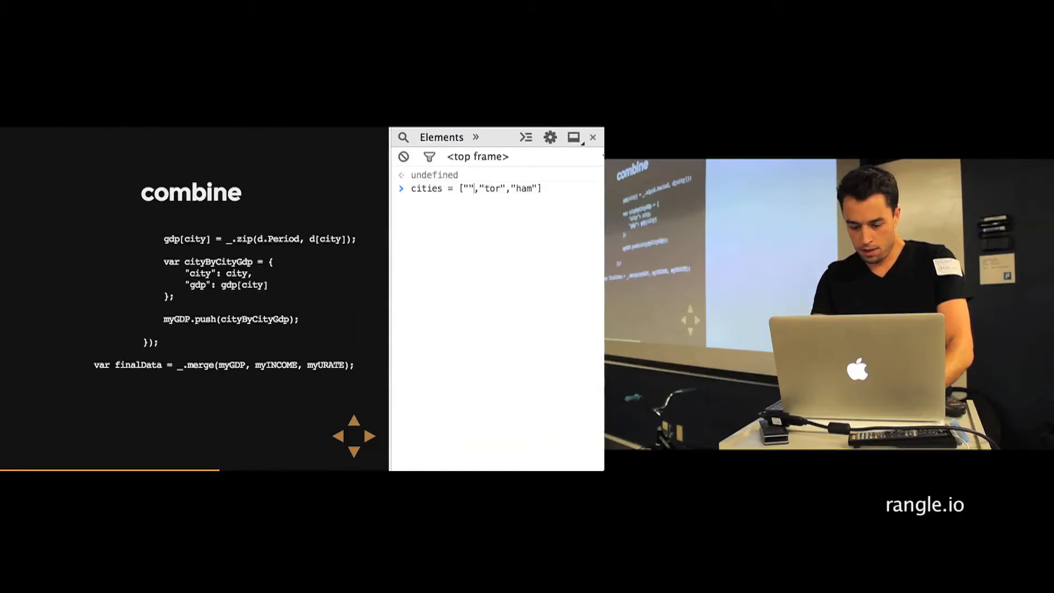
pyautogui.press('Return')
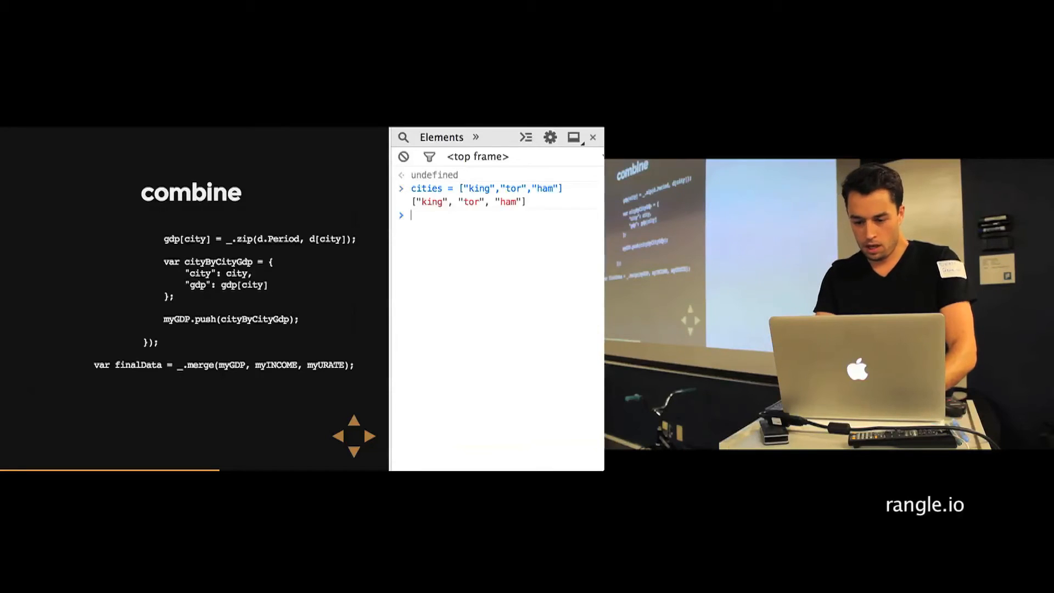
# Define cities as ["king","tor","ham"] and a gdp array with values like 999.
pyautogui.write('gd')
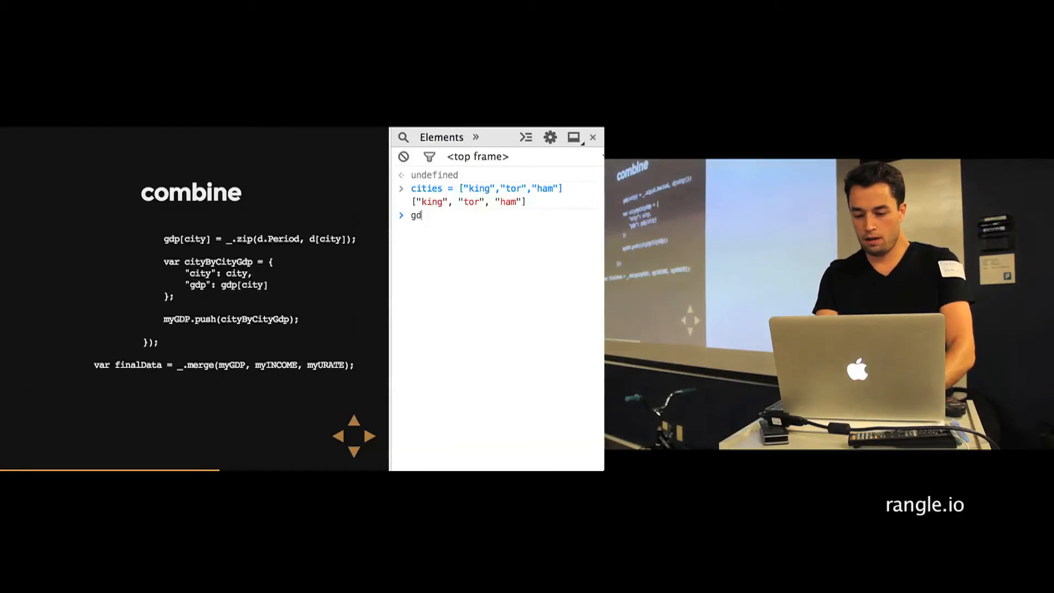
pyautogui.write('cities = ["king","tor","ham"]')
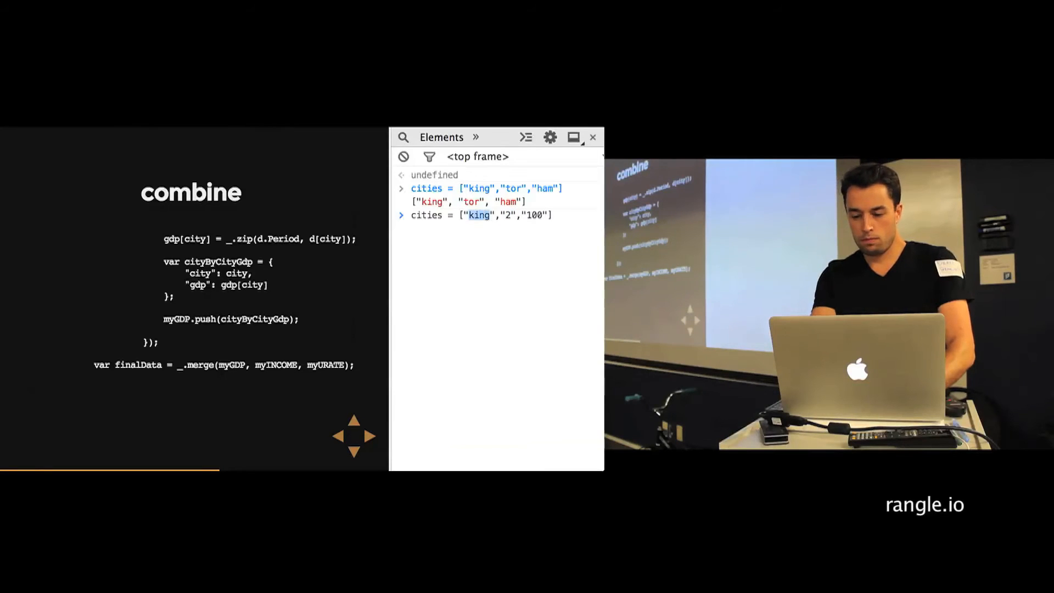
pyautogui.write('999')
pyautogui.write('var')
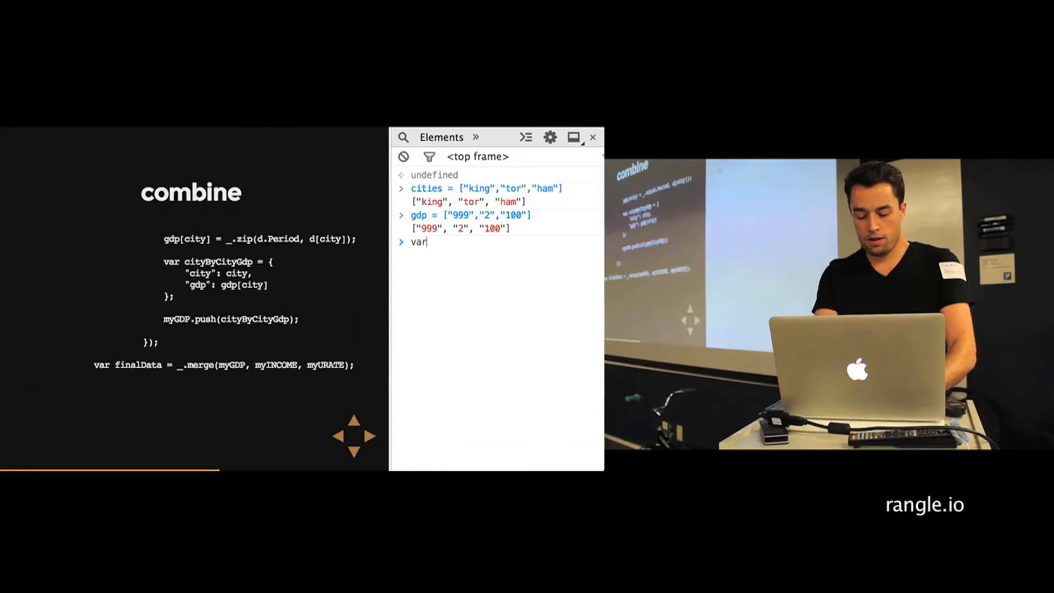
# Build var zipped = _.zip(cities, gdp) to pair each city with its GDP.
pyautogui.write('mer')
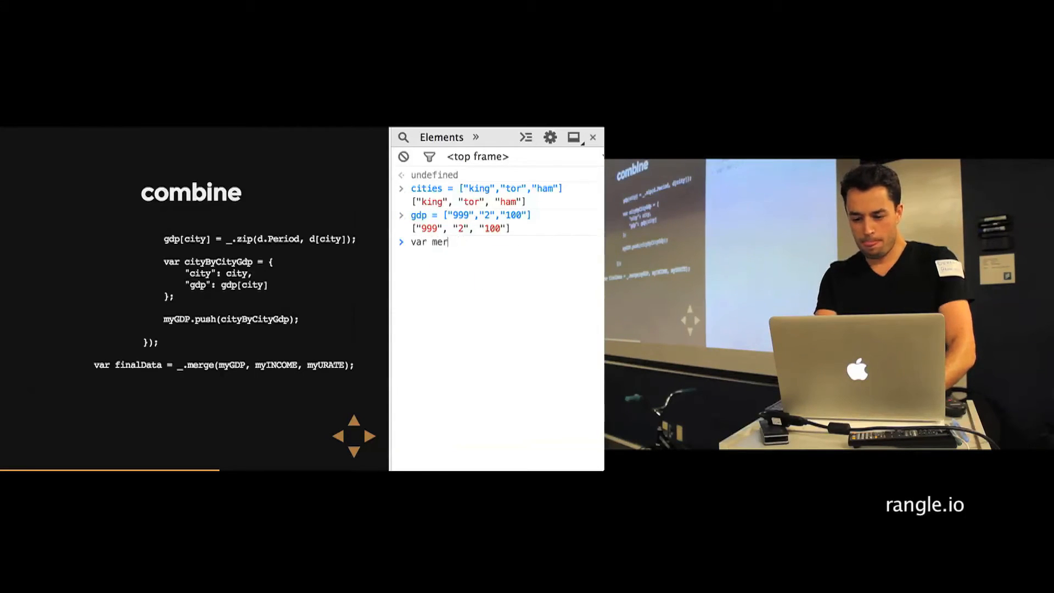
pyautogui.press('Backspace')
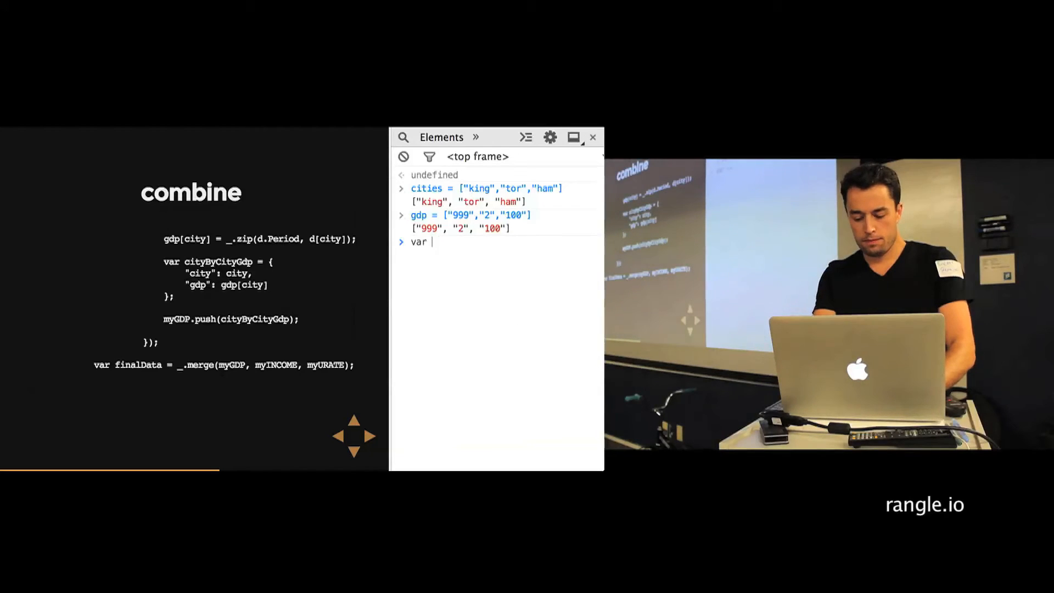
pyautogui.write('zipped =')
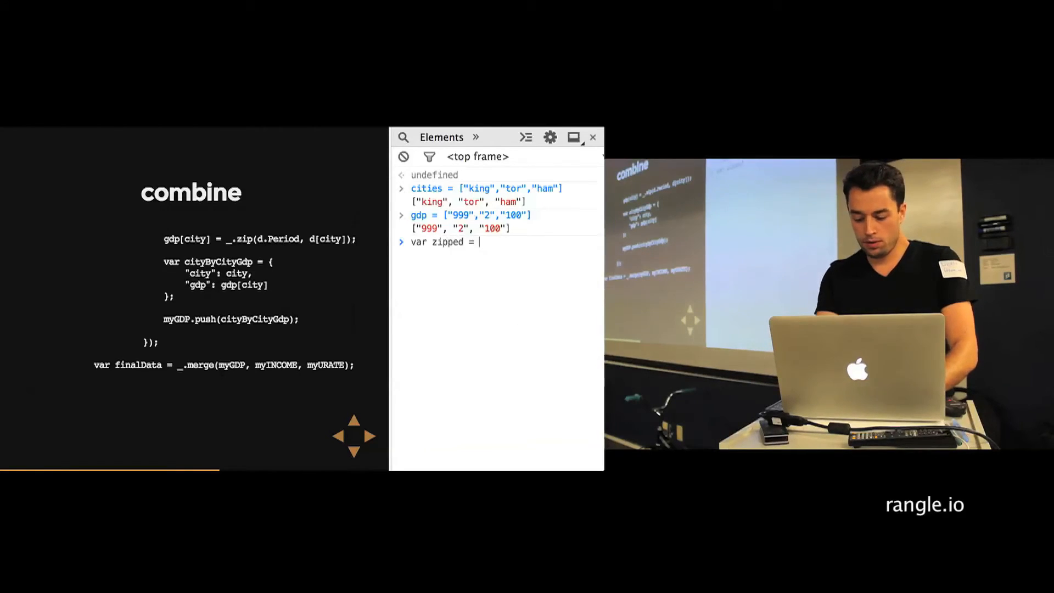
pyautogui.write('_.zip')
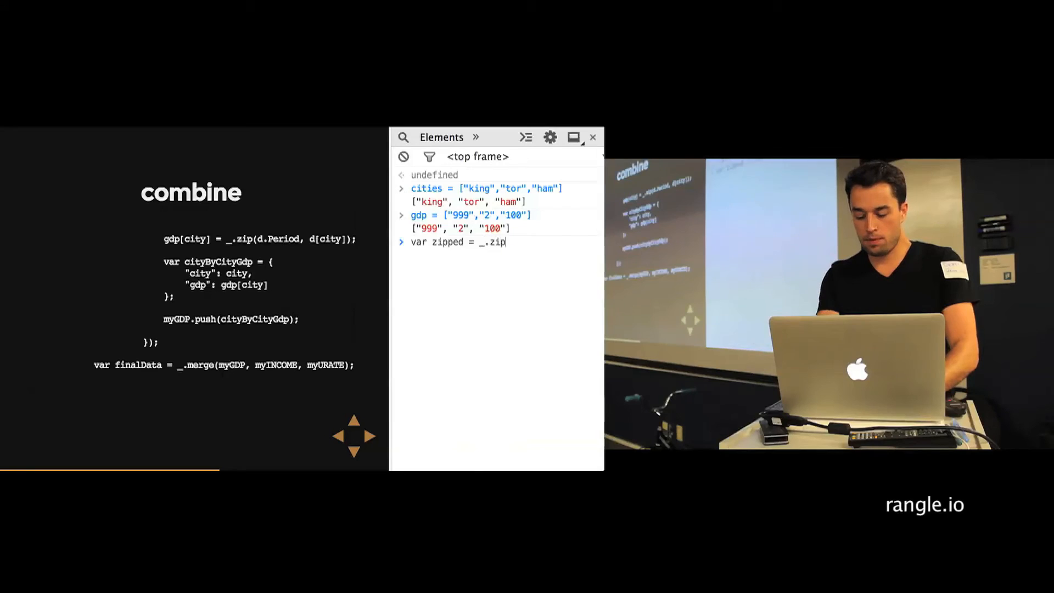
pyautogui.write('(c')
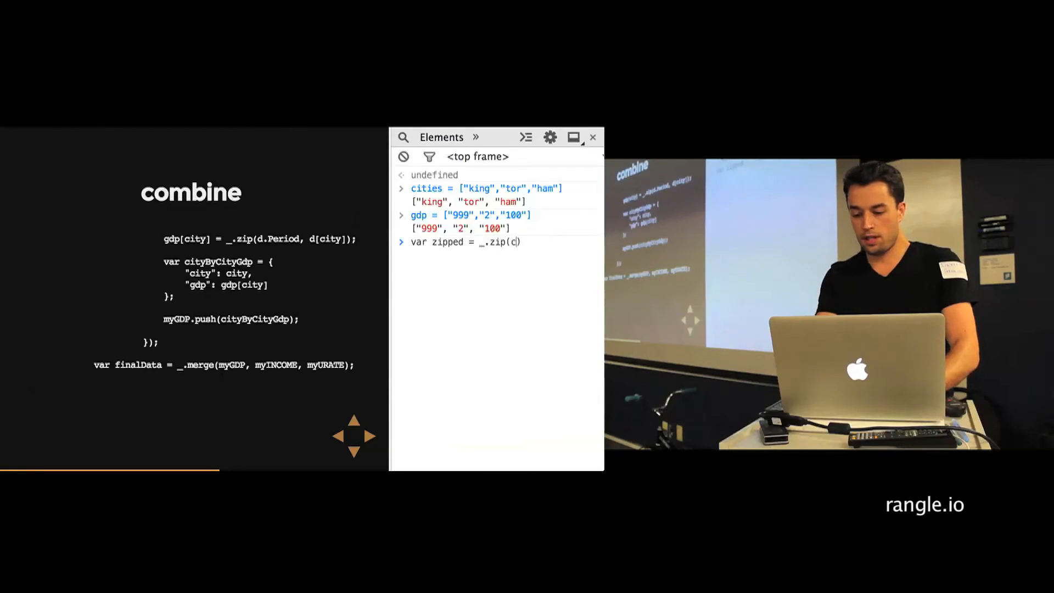
pyautogui.write('ities,gdp')
pyautogui.write('zipped')
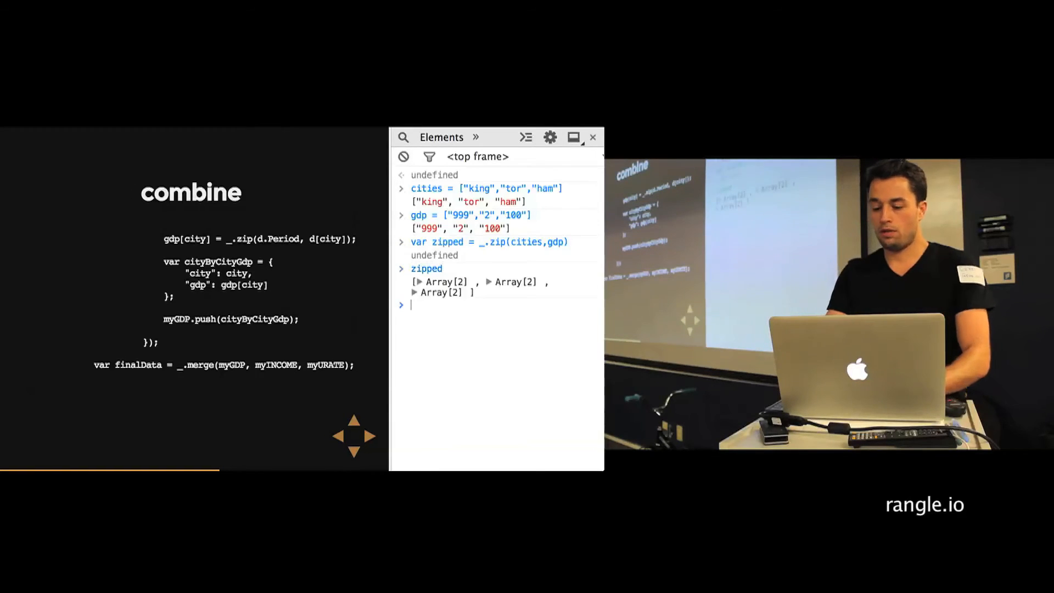
# Run console.table(zipped) to show king/999, tor/2 and ham/100 rows.
pyautogui.write('console.ta')
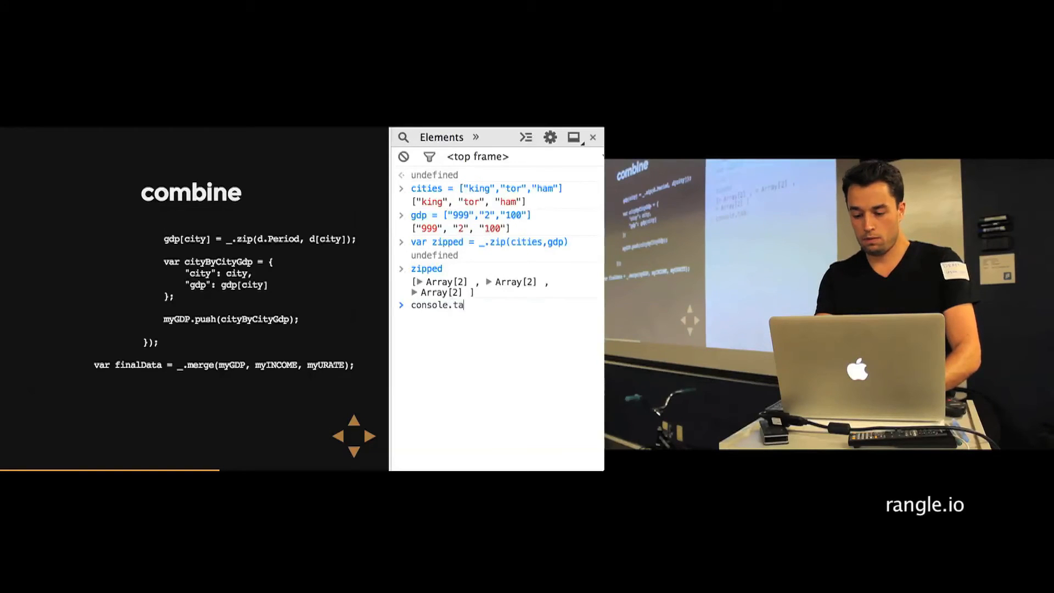
pyautogui.write('ble()')
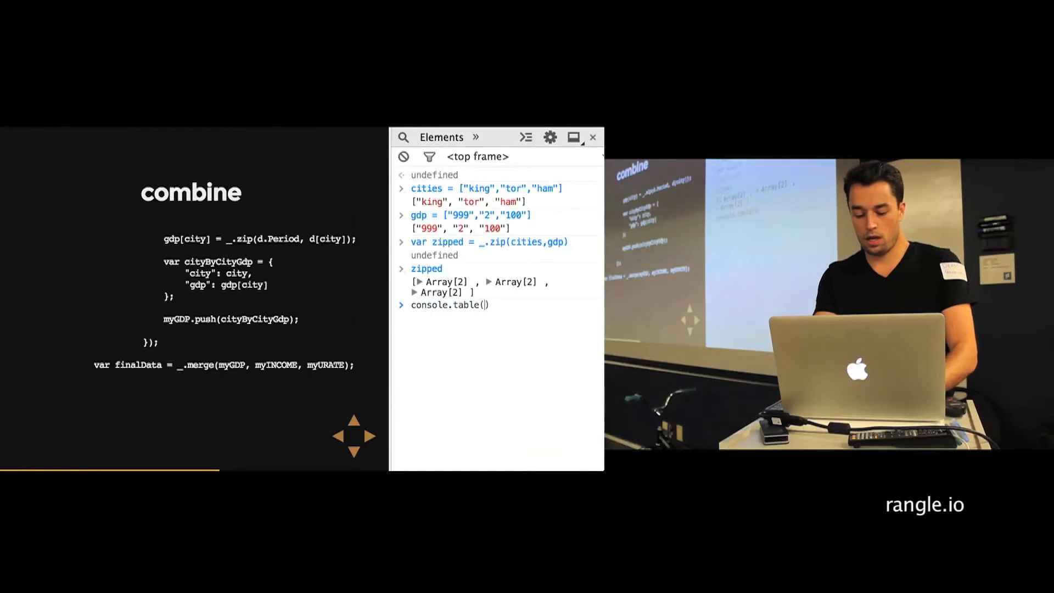
pyautogui.write('zipped')
pyautogui.press('Return')
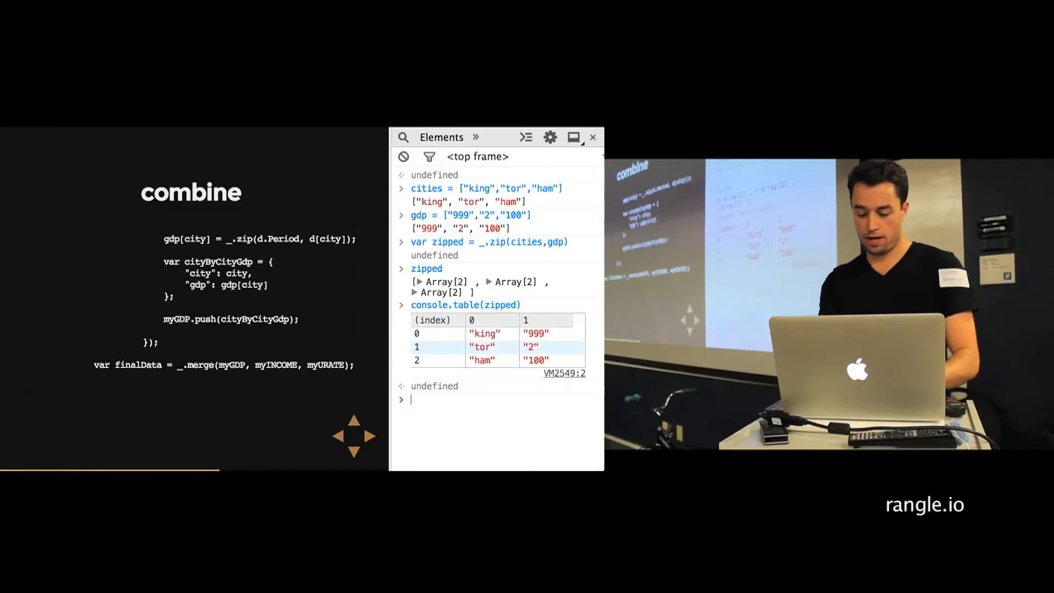
# Run _.merge(cities, gdp), which fails with a TypeError.
pyautogui.write('-')
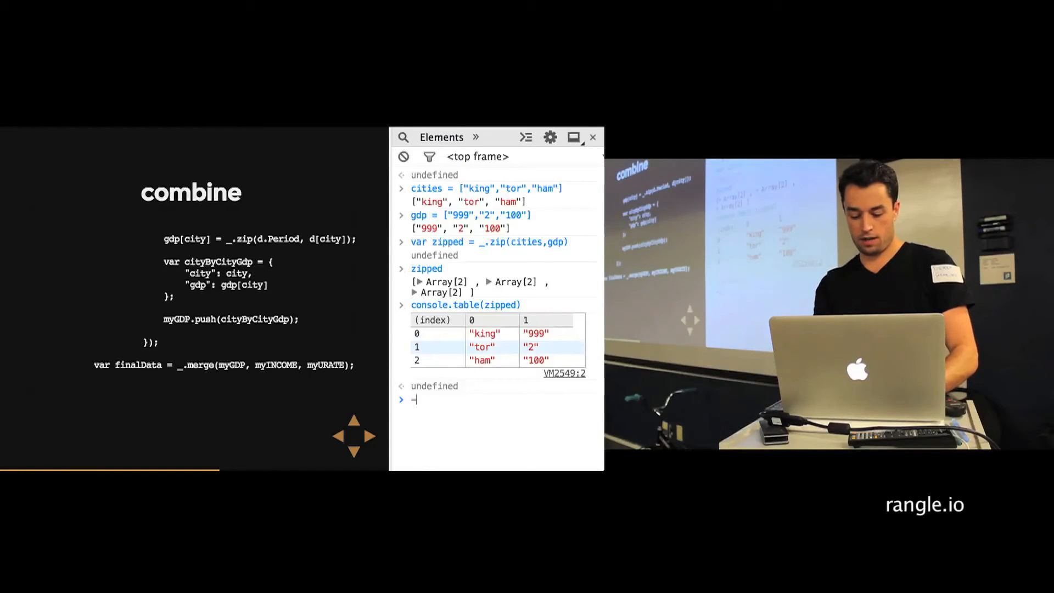
pyautogui.write('_.merge()')
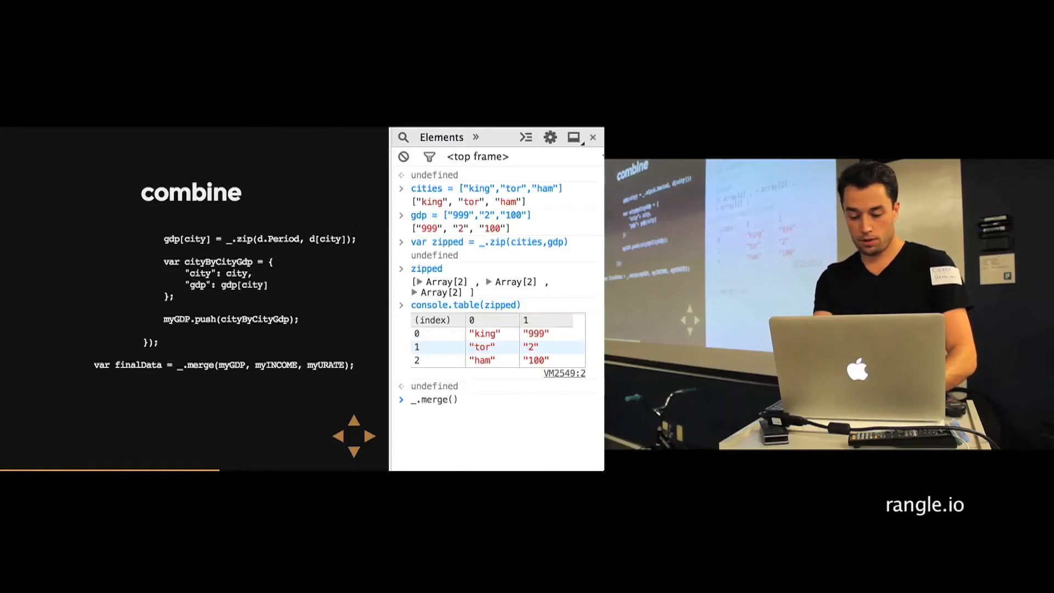
pyautogui.write('cities,g')
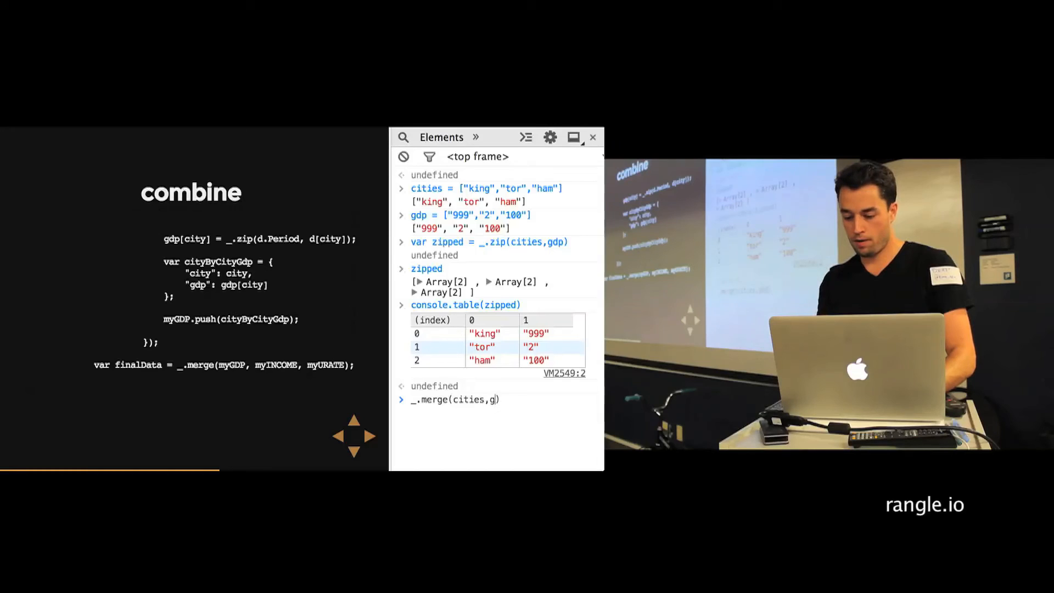
pyautogui.press('Return')
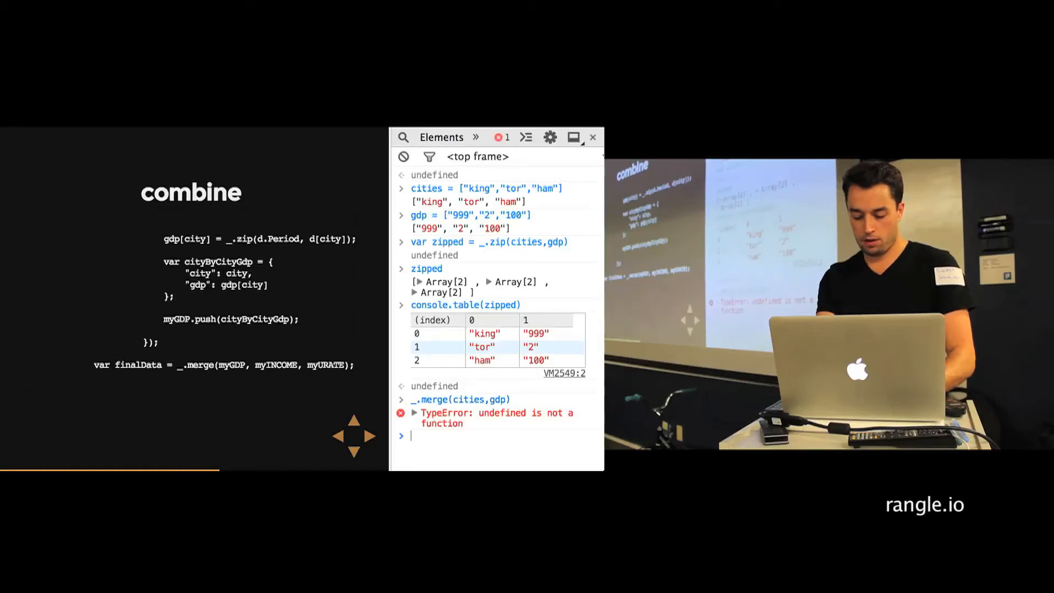
# Begin an _.object(cities...) call as the alternative pairing approach.
pyautogui.write('_.object')
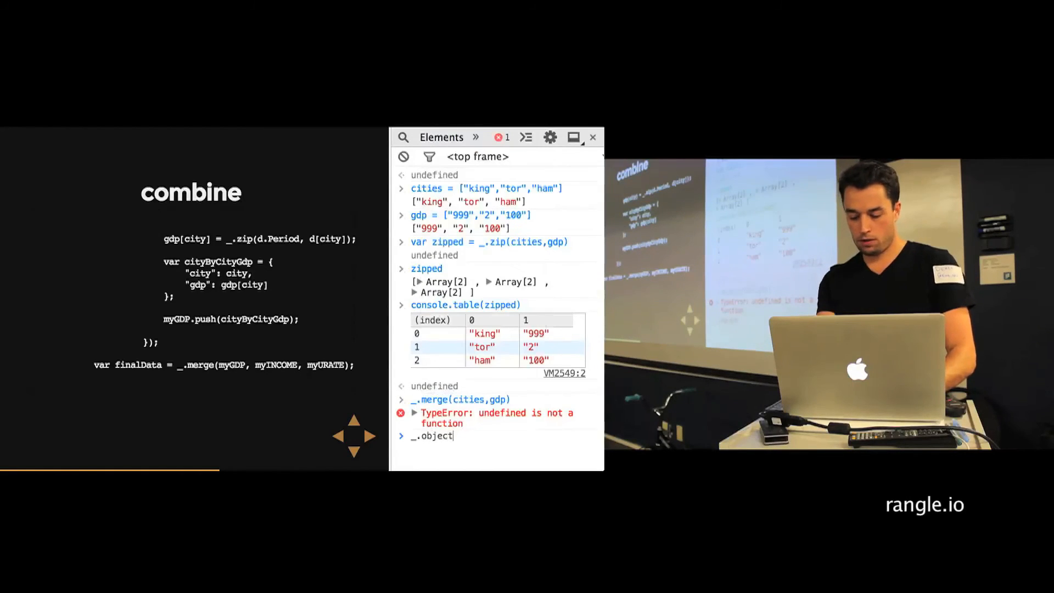
pyautogui.write('()')
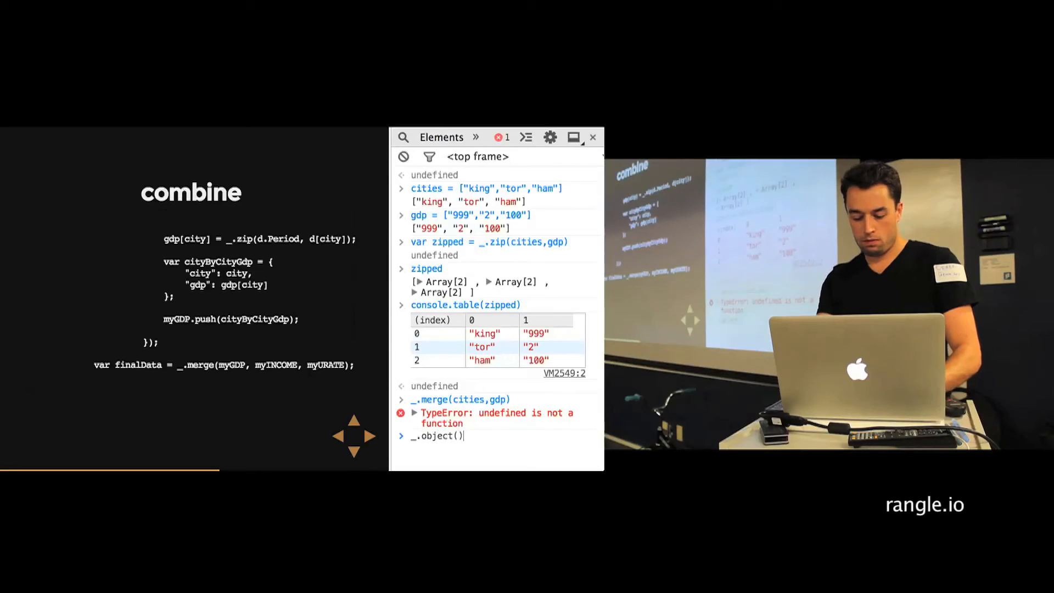
pyautogui.write('citei')
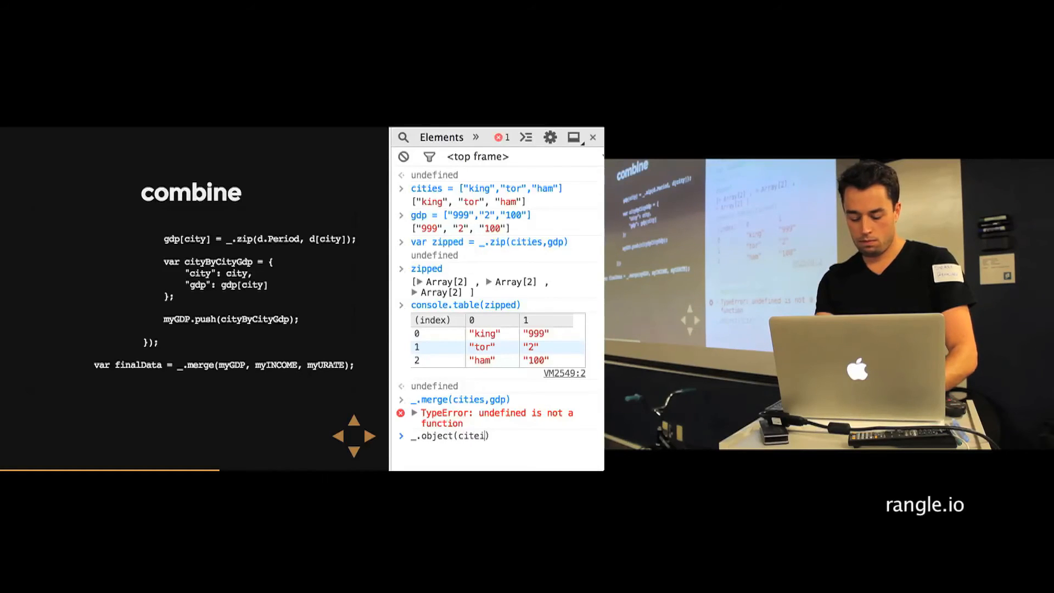
pyautogui.write('es')
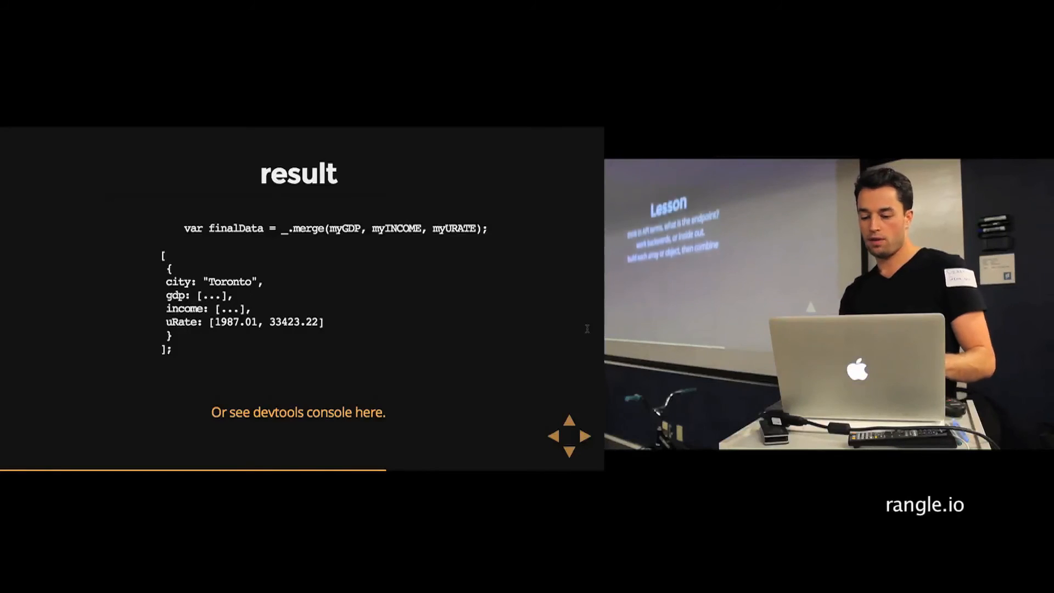
# Advance through the Lesson slide on thinking in API terms.
pyautogui.click(568, 453)
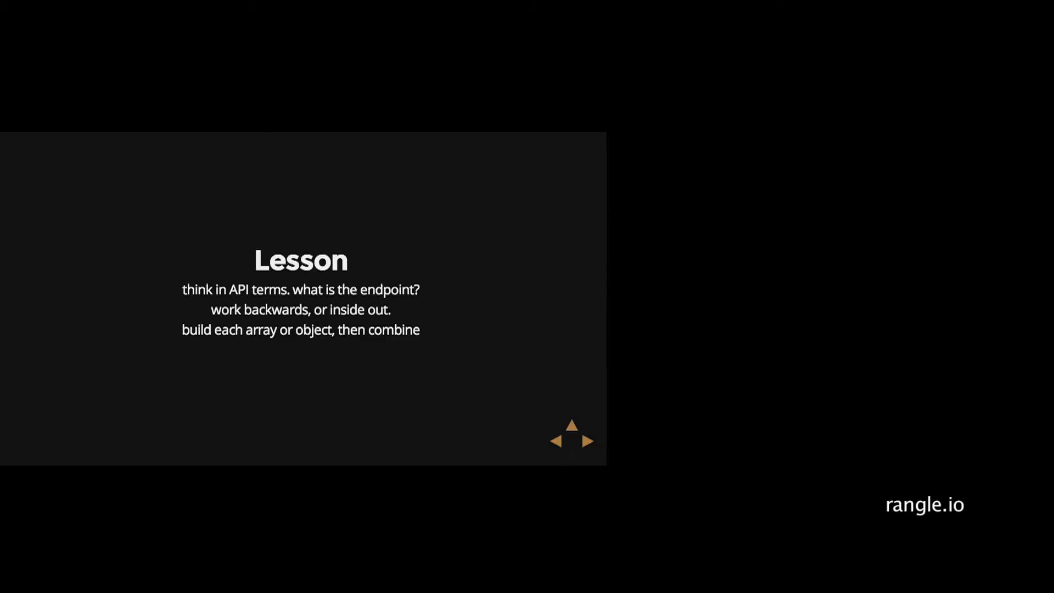
pyautogui.click(571, 456)
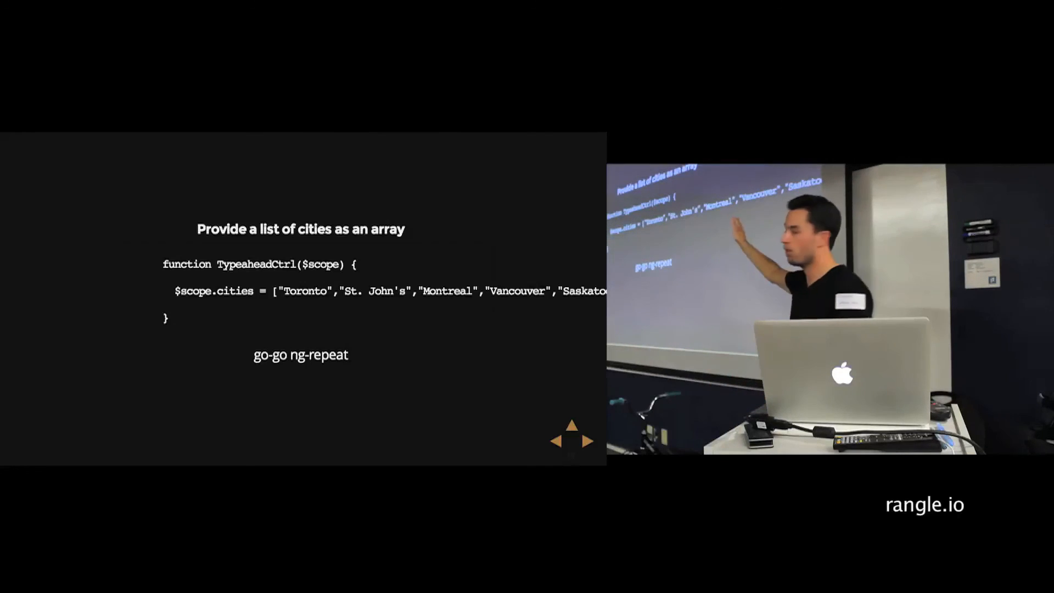
# Advance to the 'Provide a list of cities as an array' slide.
pyautogui.click(586, 441)
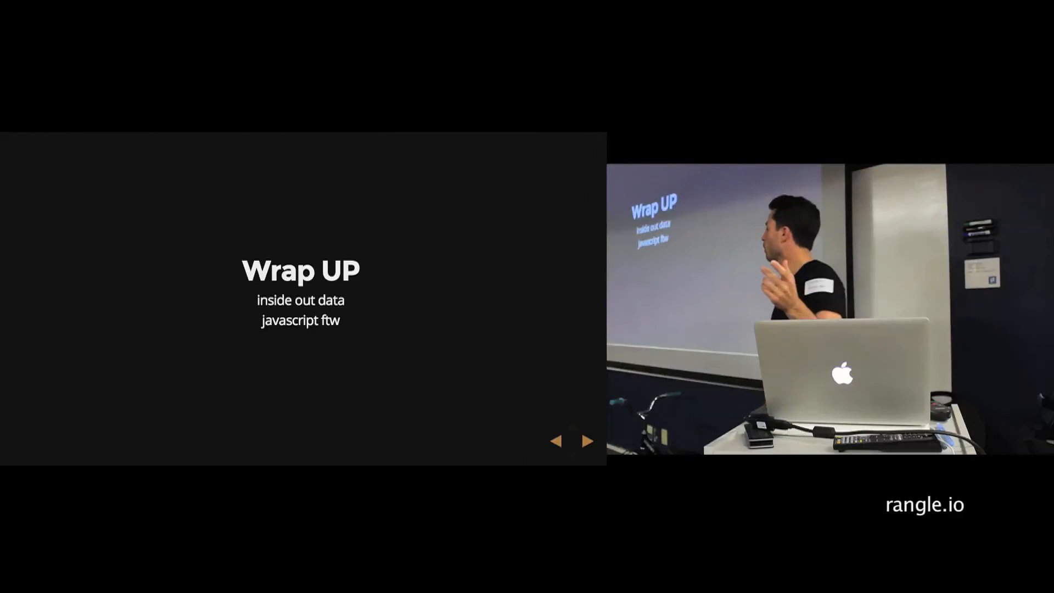